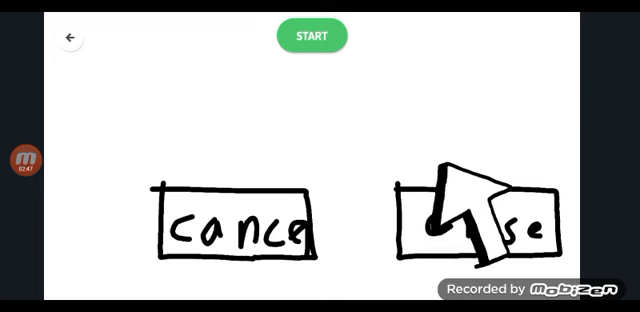
click(24, 161)
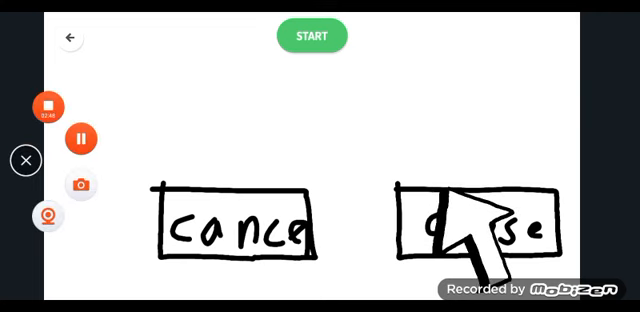